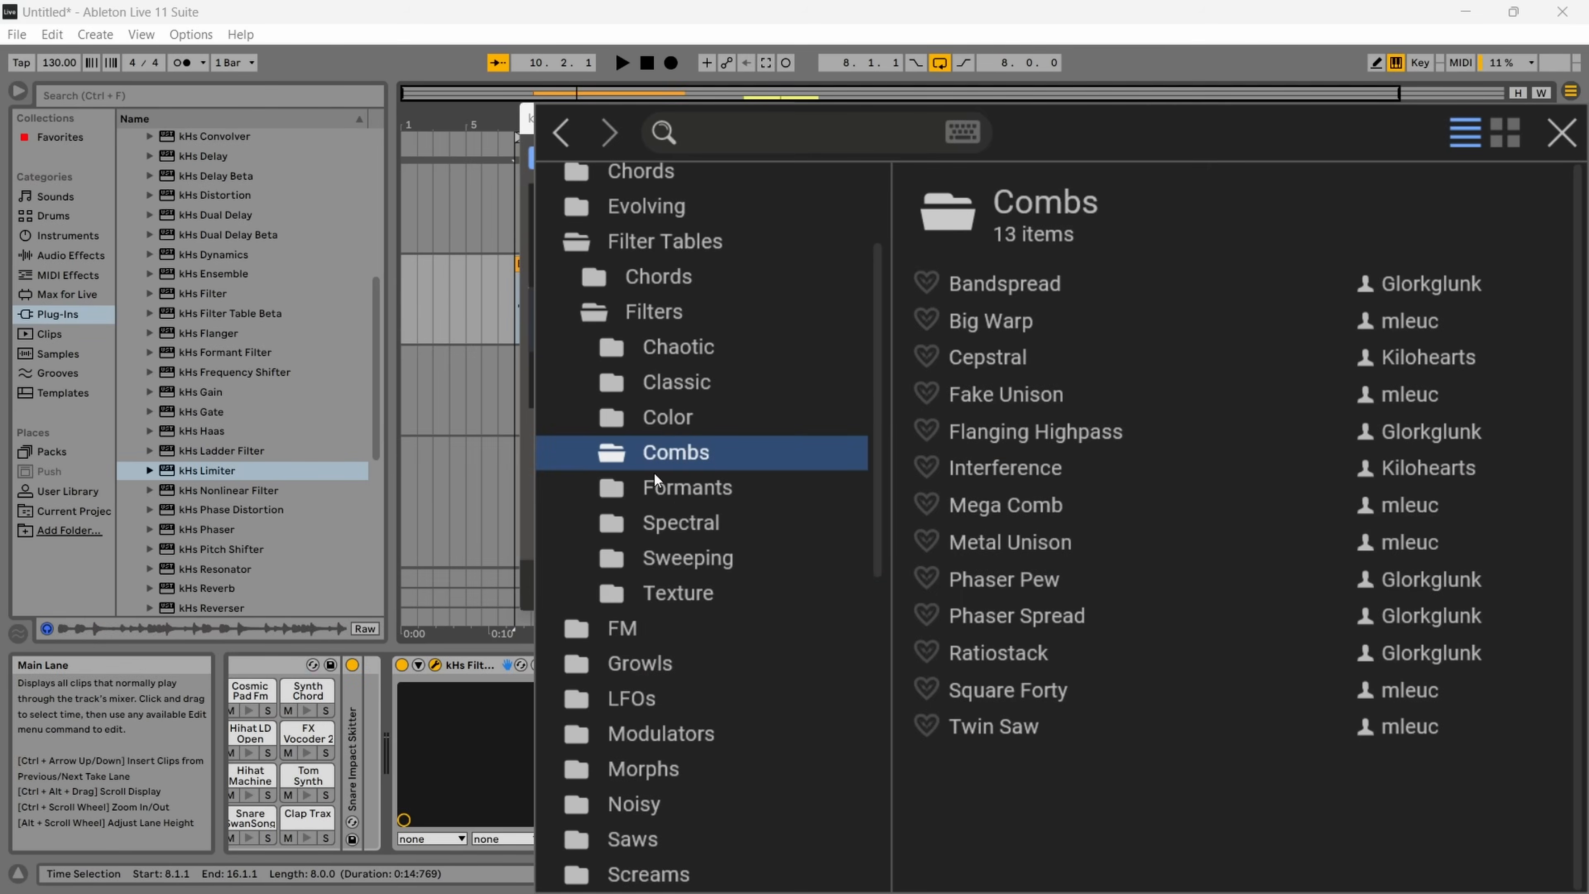
- Audition the Ratiostack comb table, browse the Color folder, and close the table browser
left_click(995, 651)
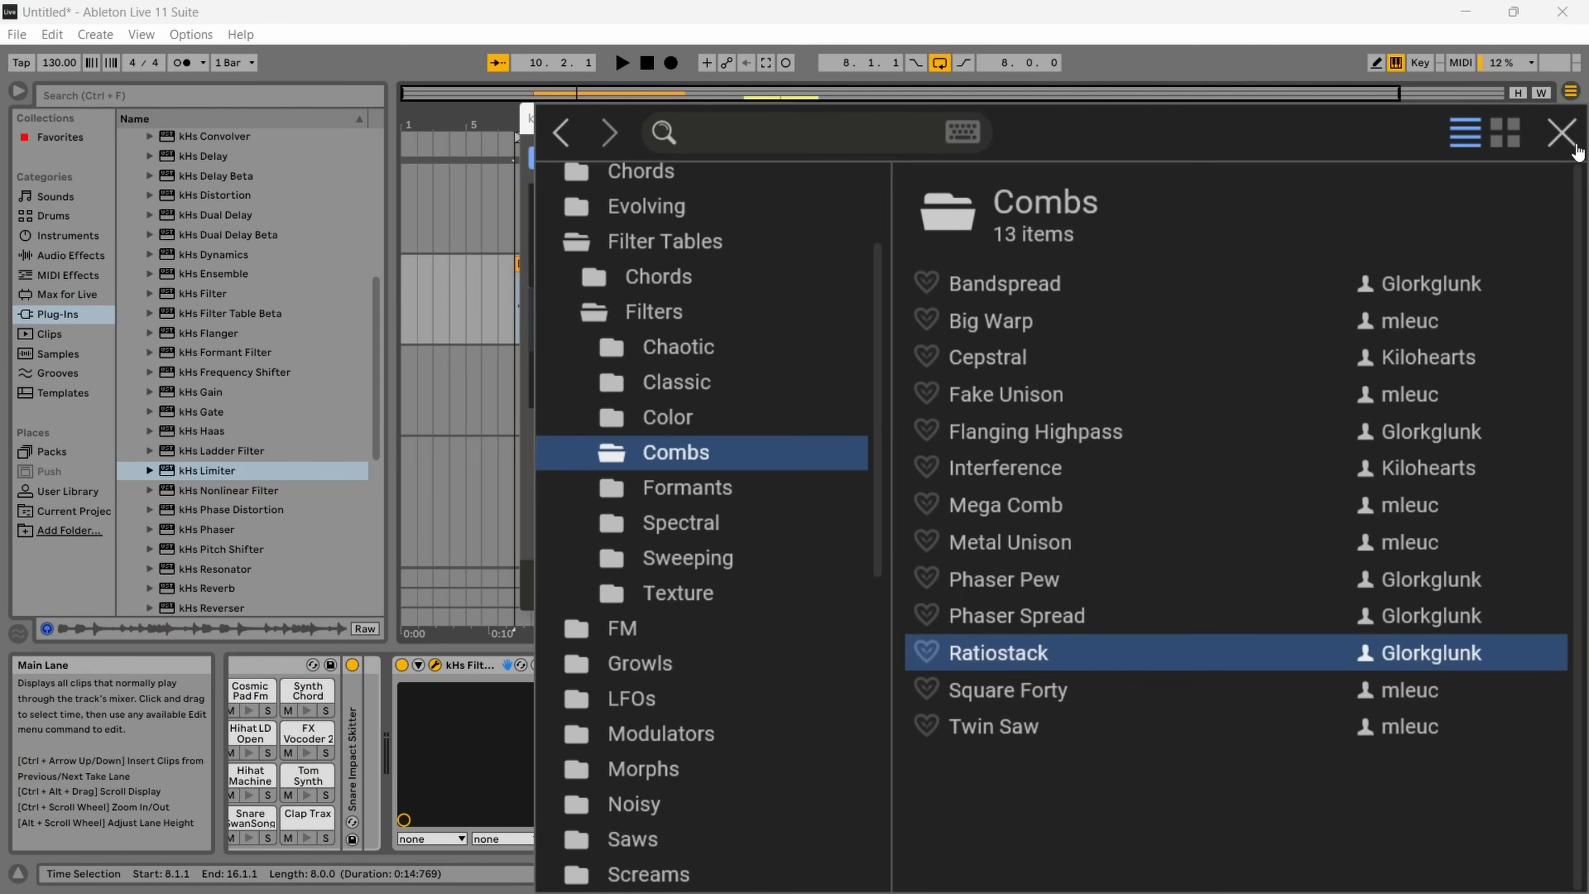
left_click(1563, 132)
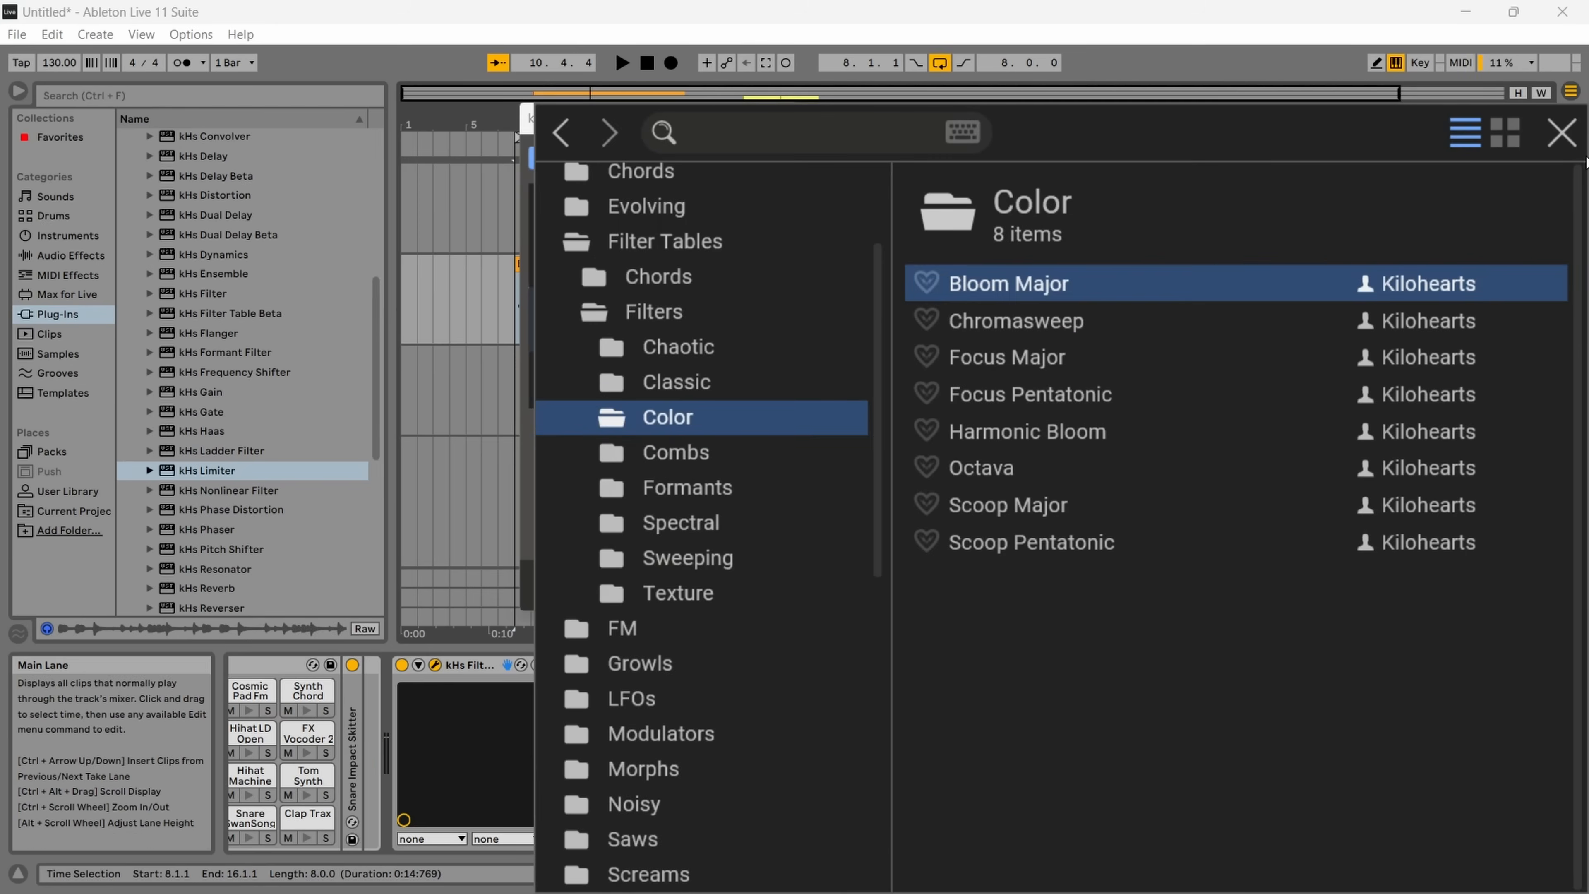
mouse_move(1558, 148)
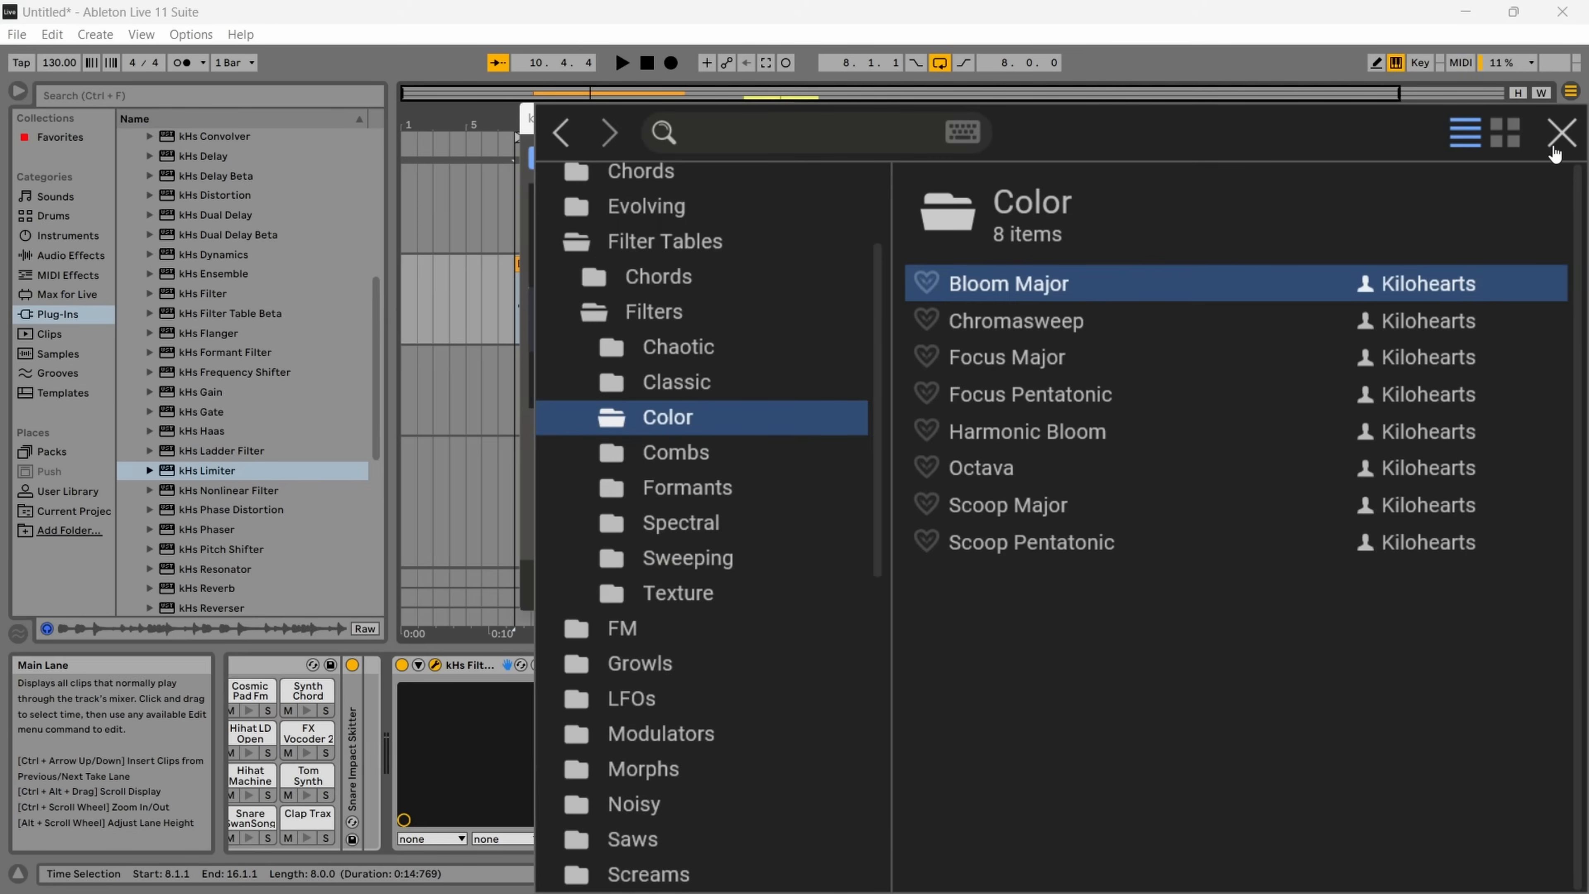
left_click(1561, 132)
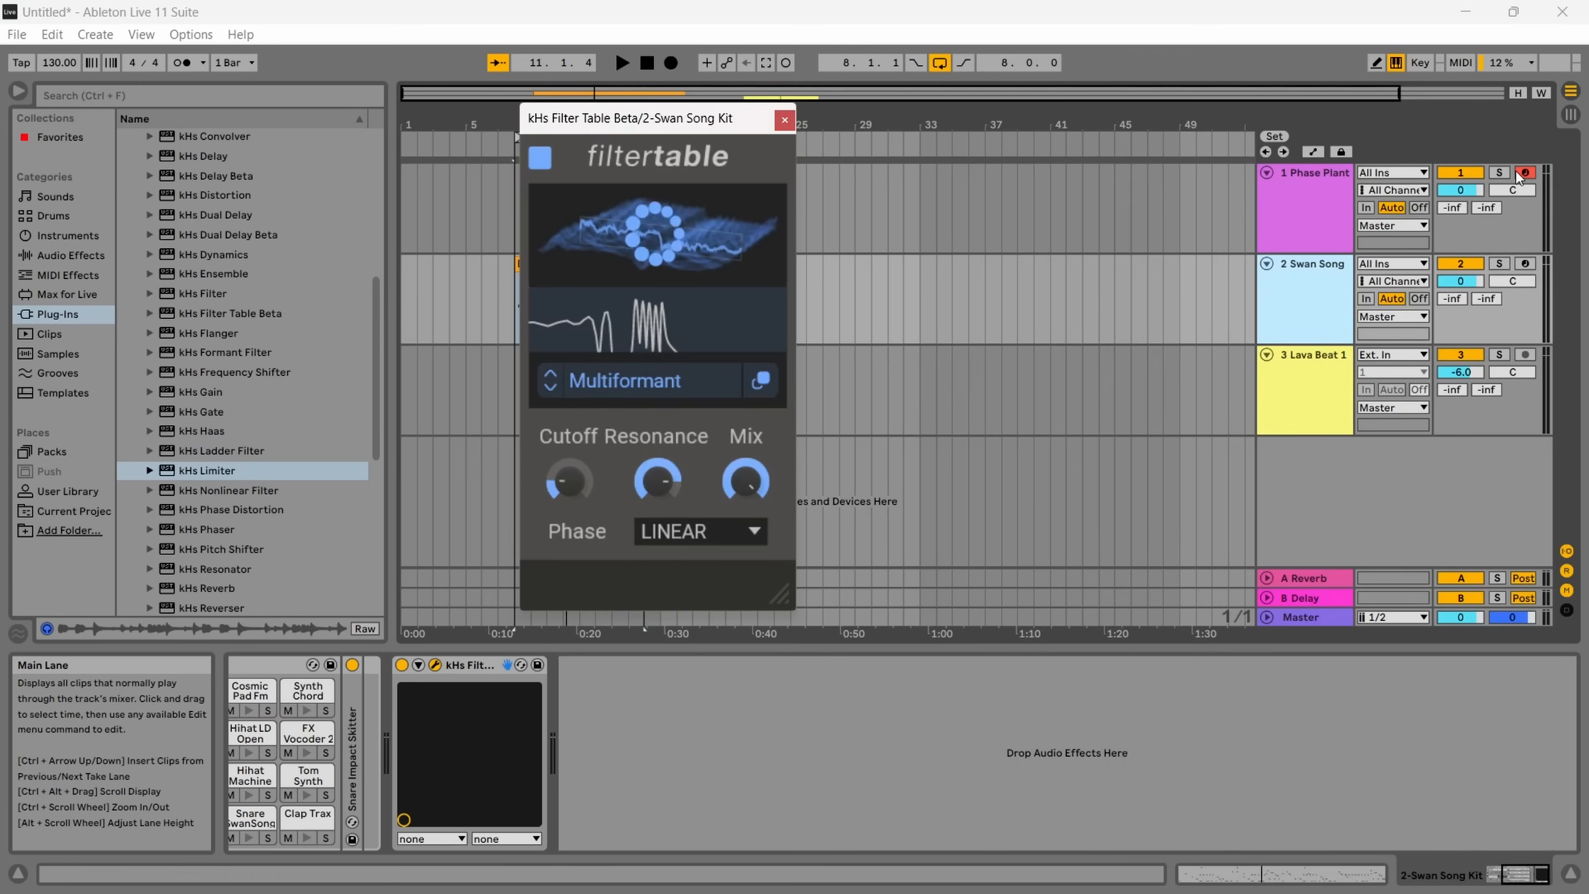
- Bring the Phase Plant instrument window back to the front
left_click(550, 380)
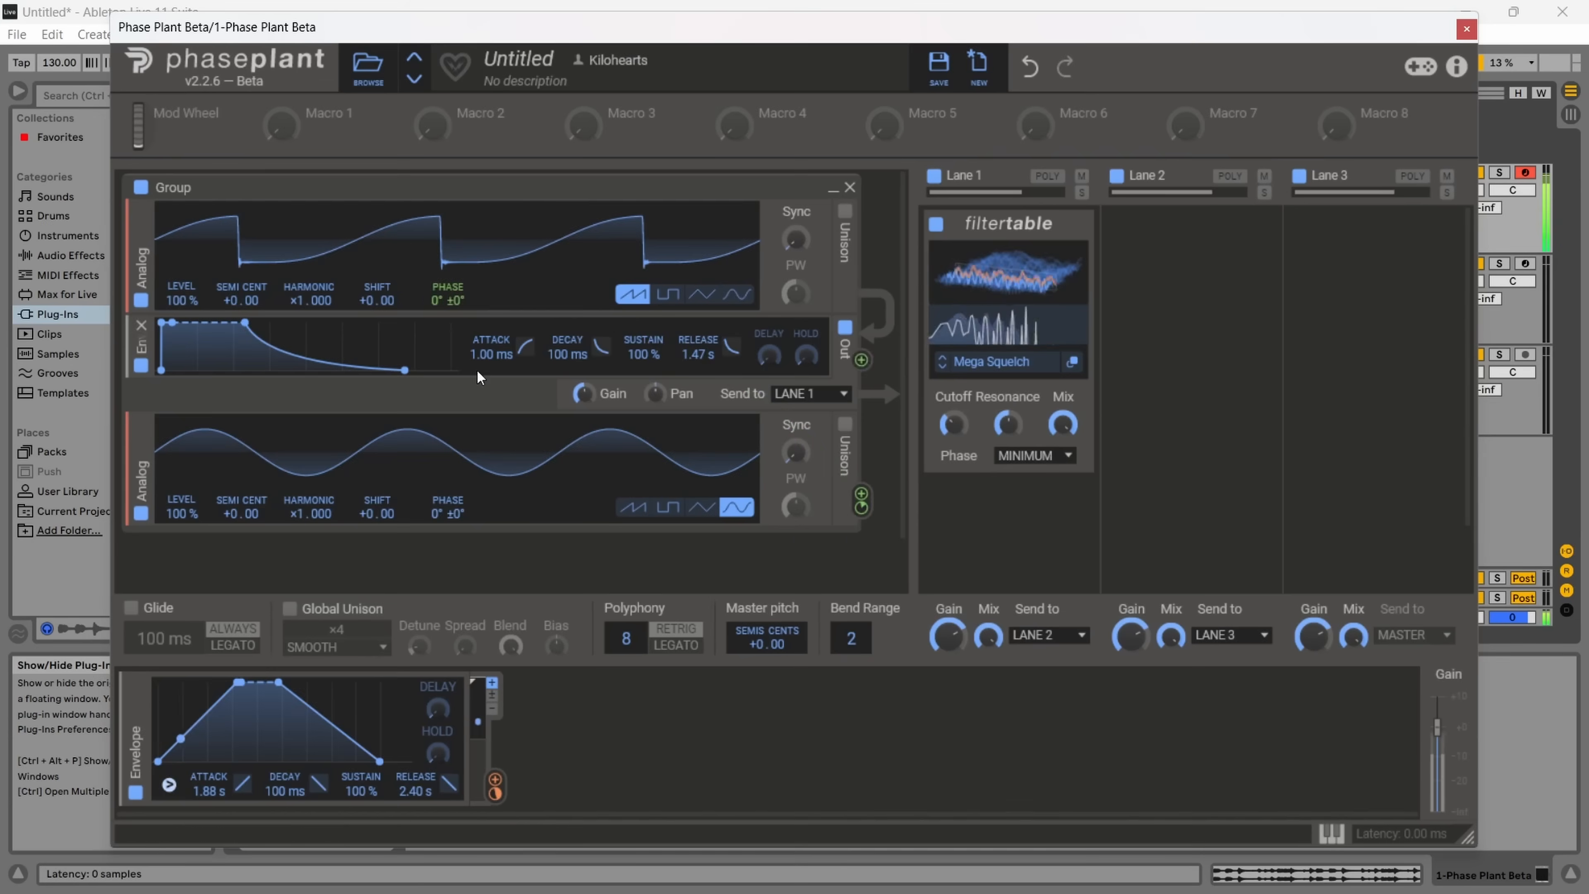
mouse_move(324, 333)
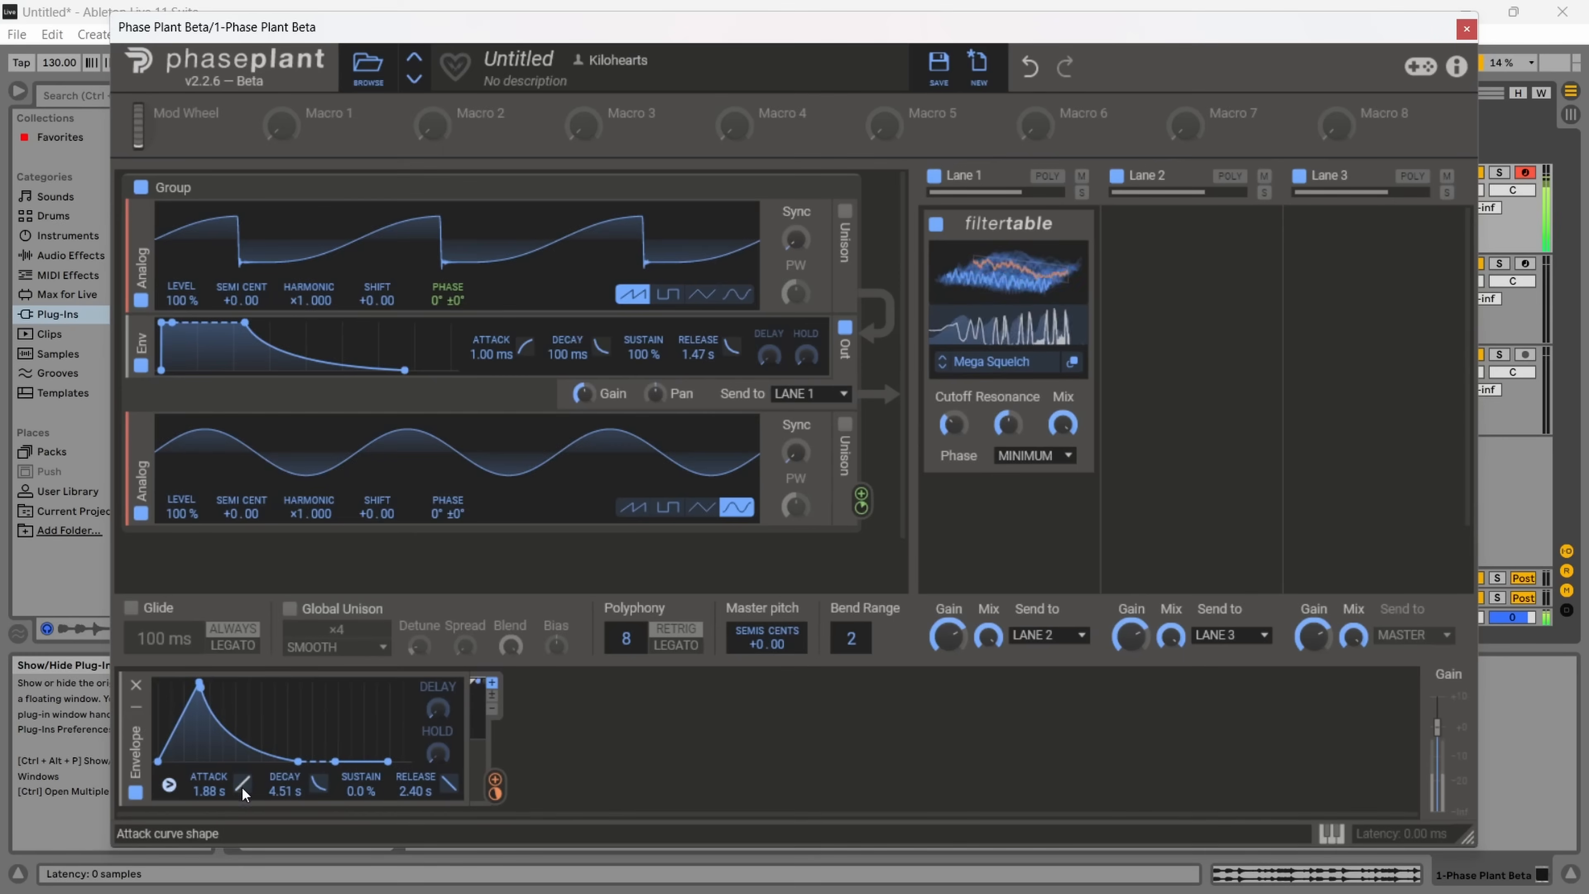
mouse_move(576, 681)
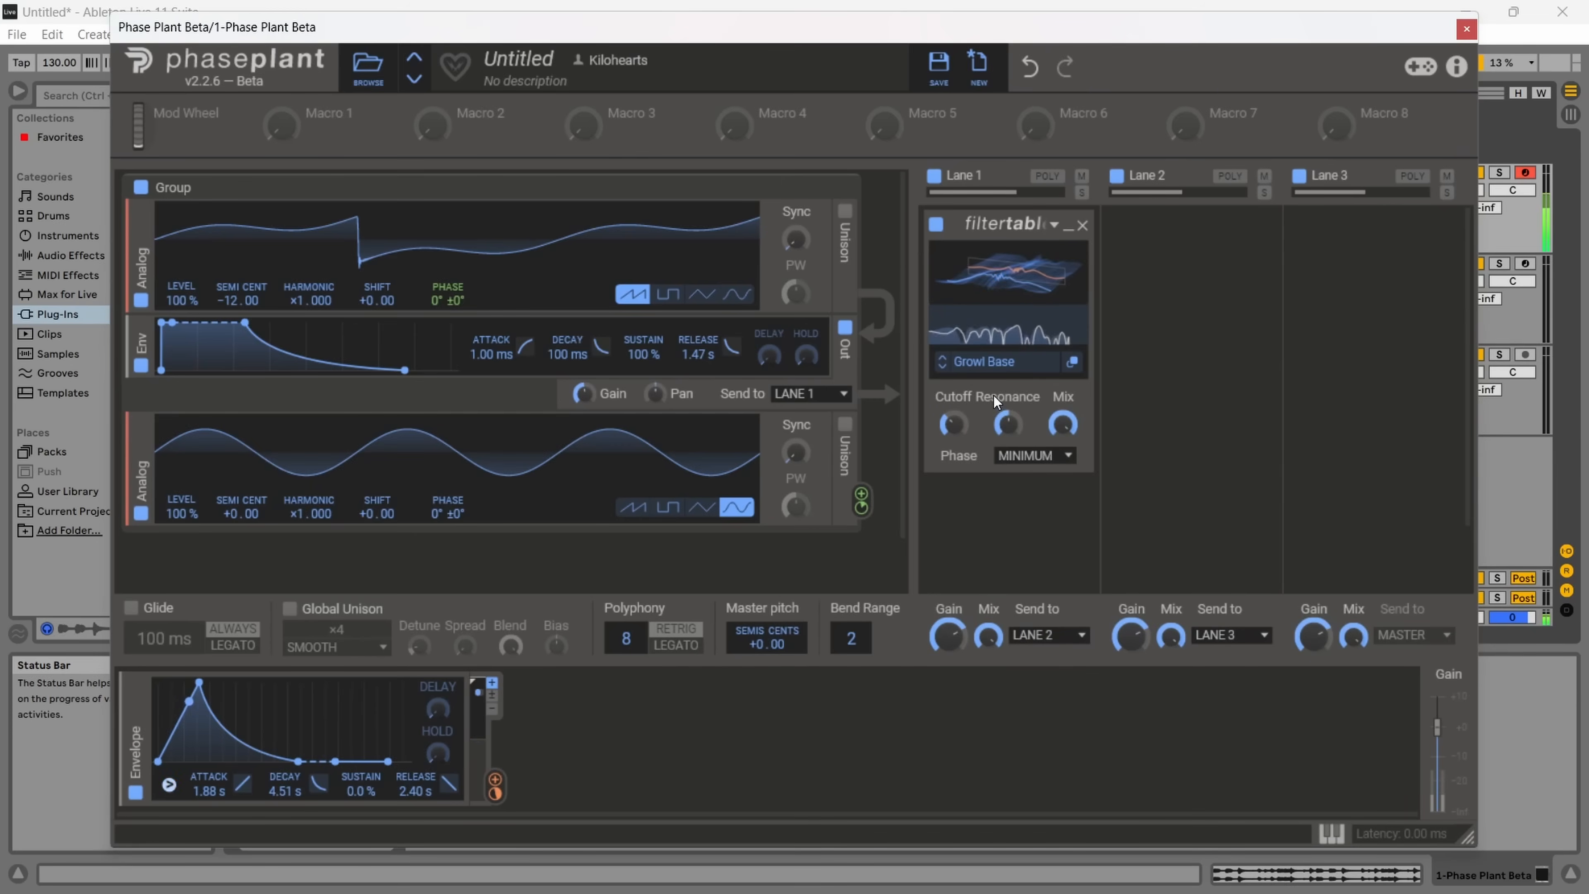
mouse_move(952, 423)
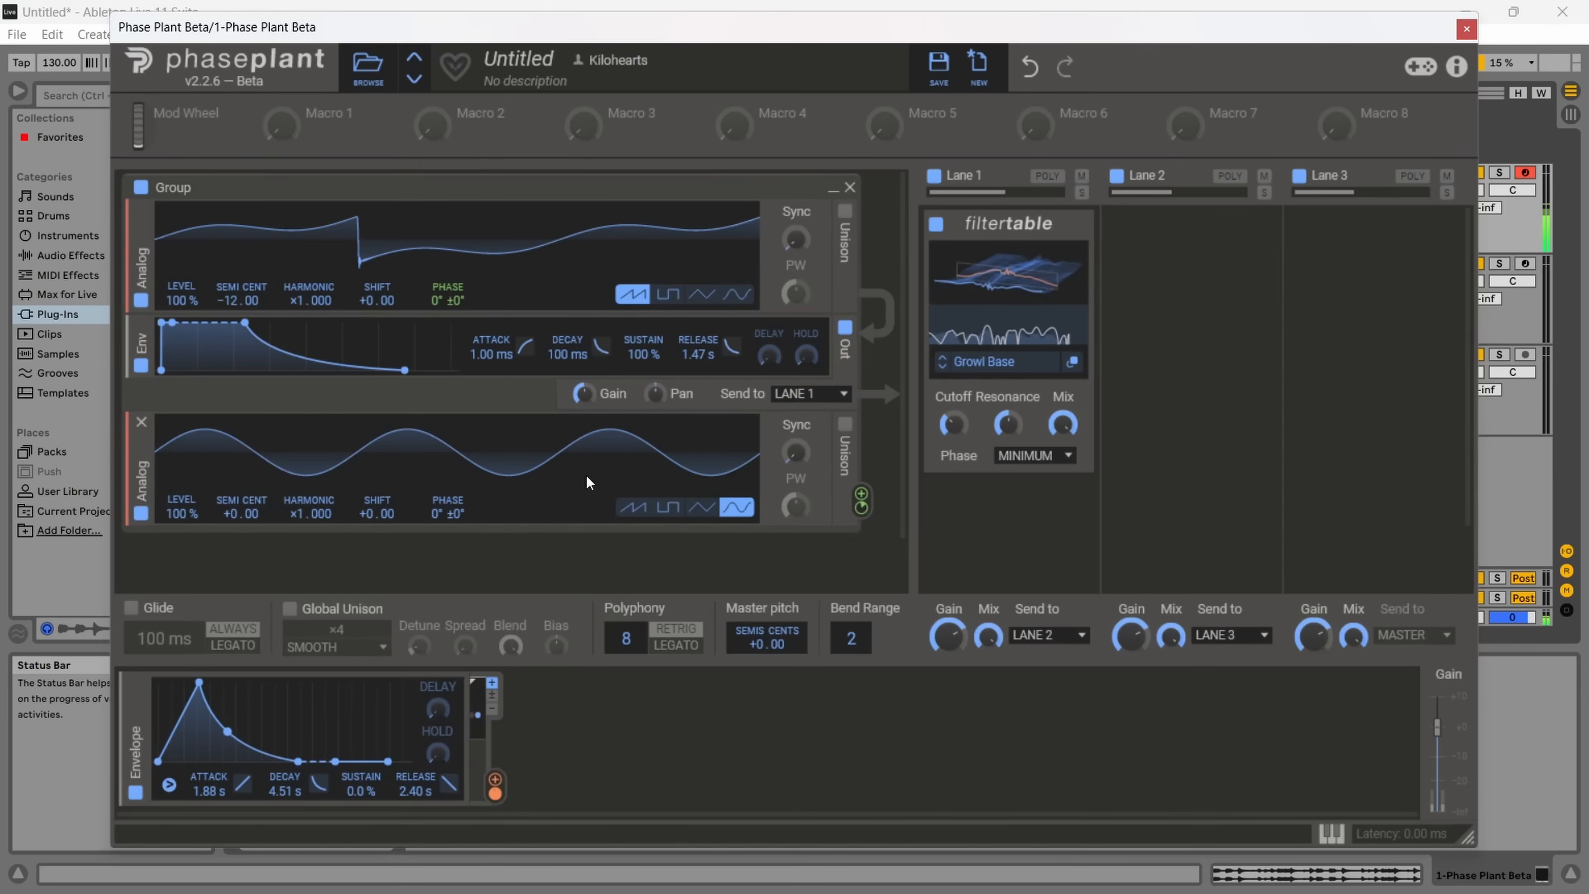
- Load Lofi Yoi, then a Chaotic table, into the Lane 1 Filter Table from its browser
left_click(976, 362)
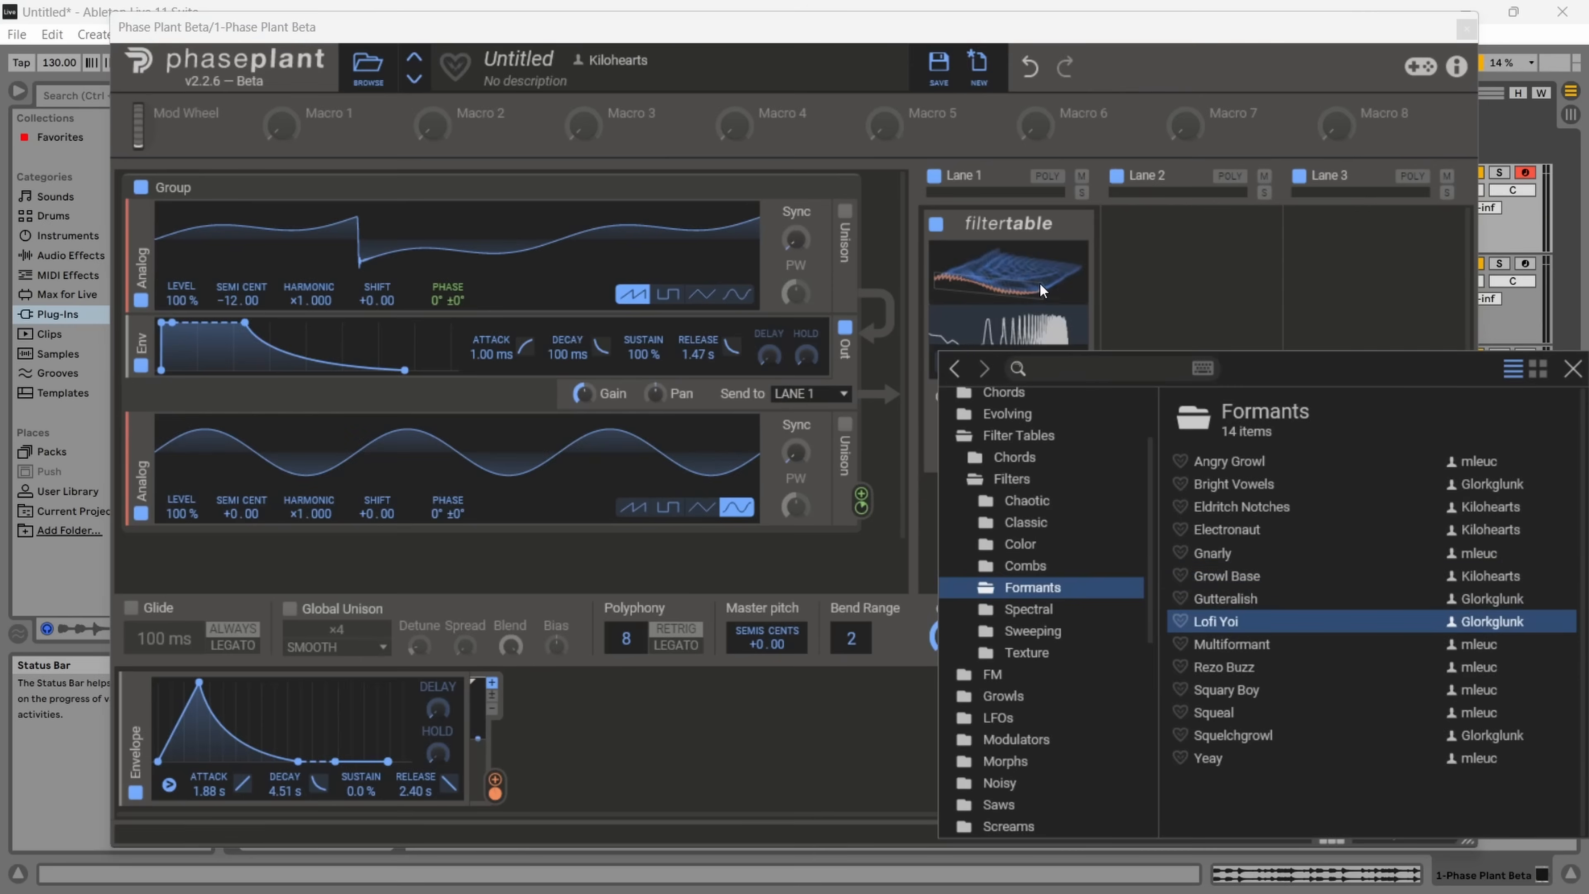
double_click(1209, 621)
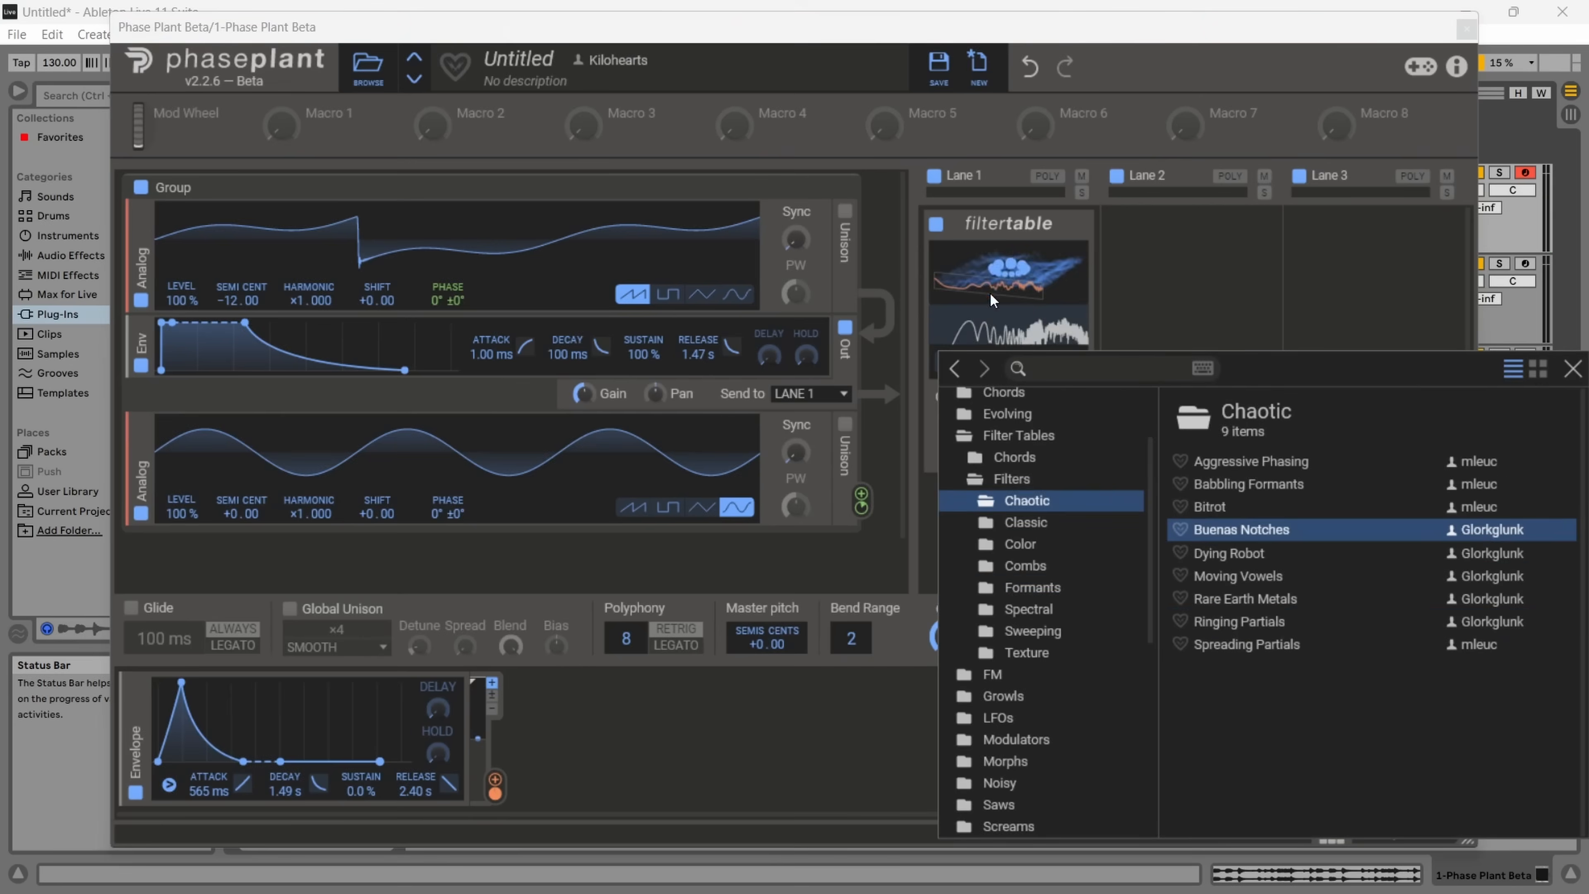
double_click(1238, 528)
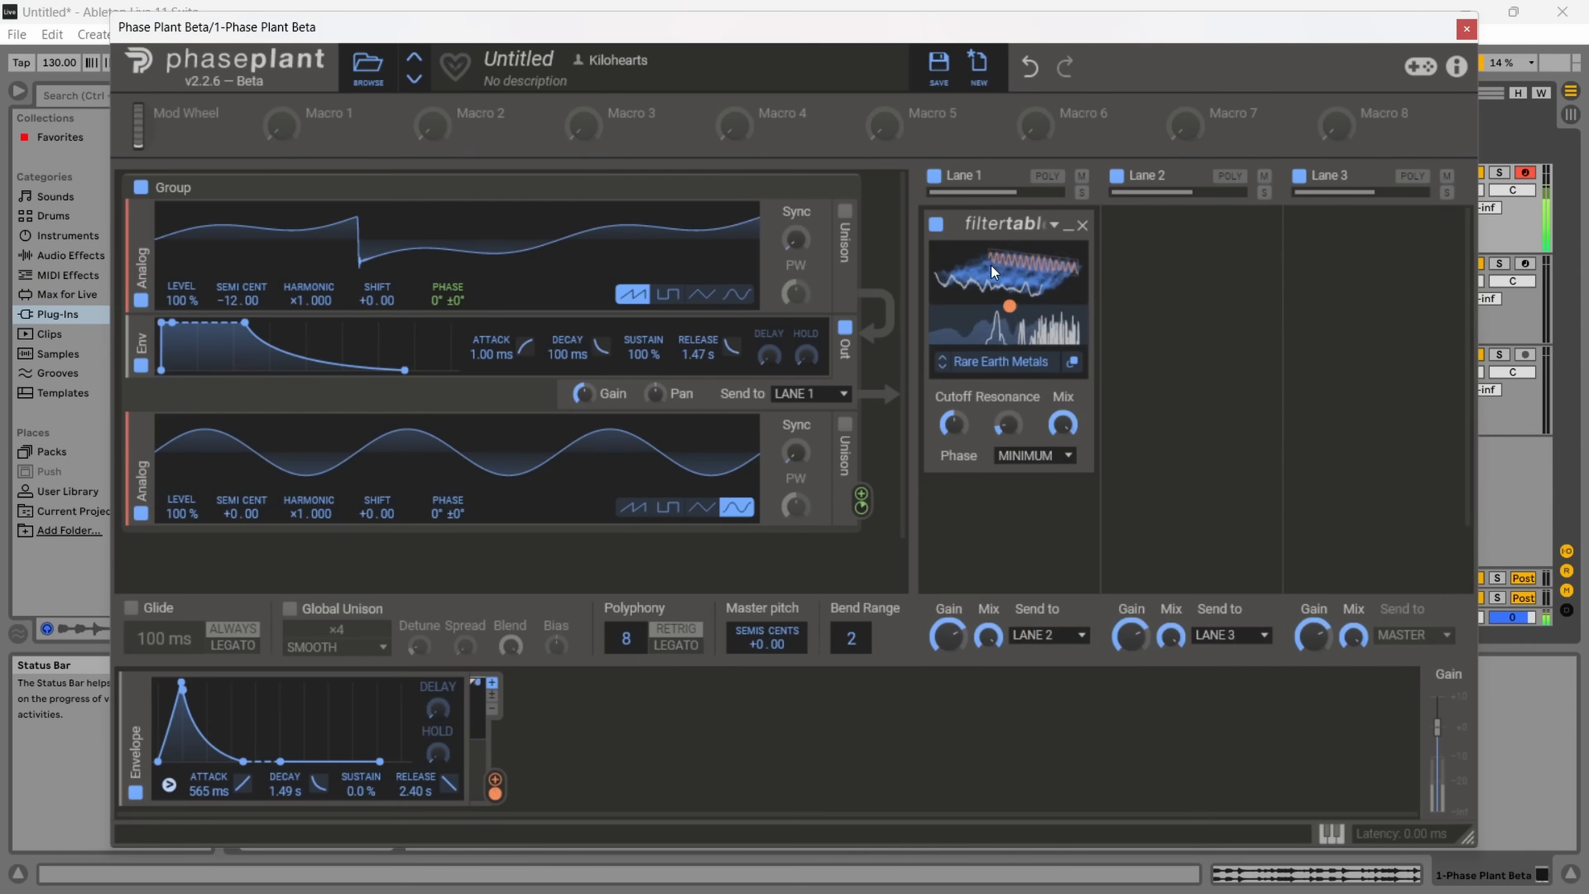
mouse_move(951, 423)
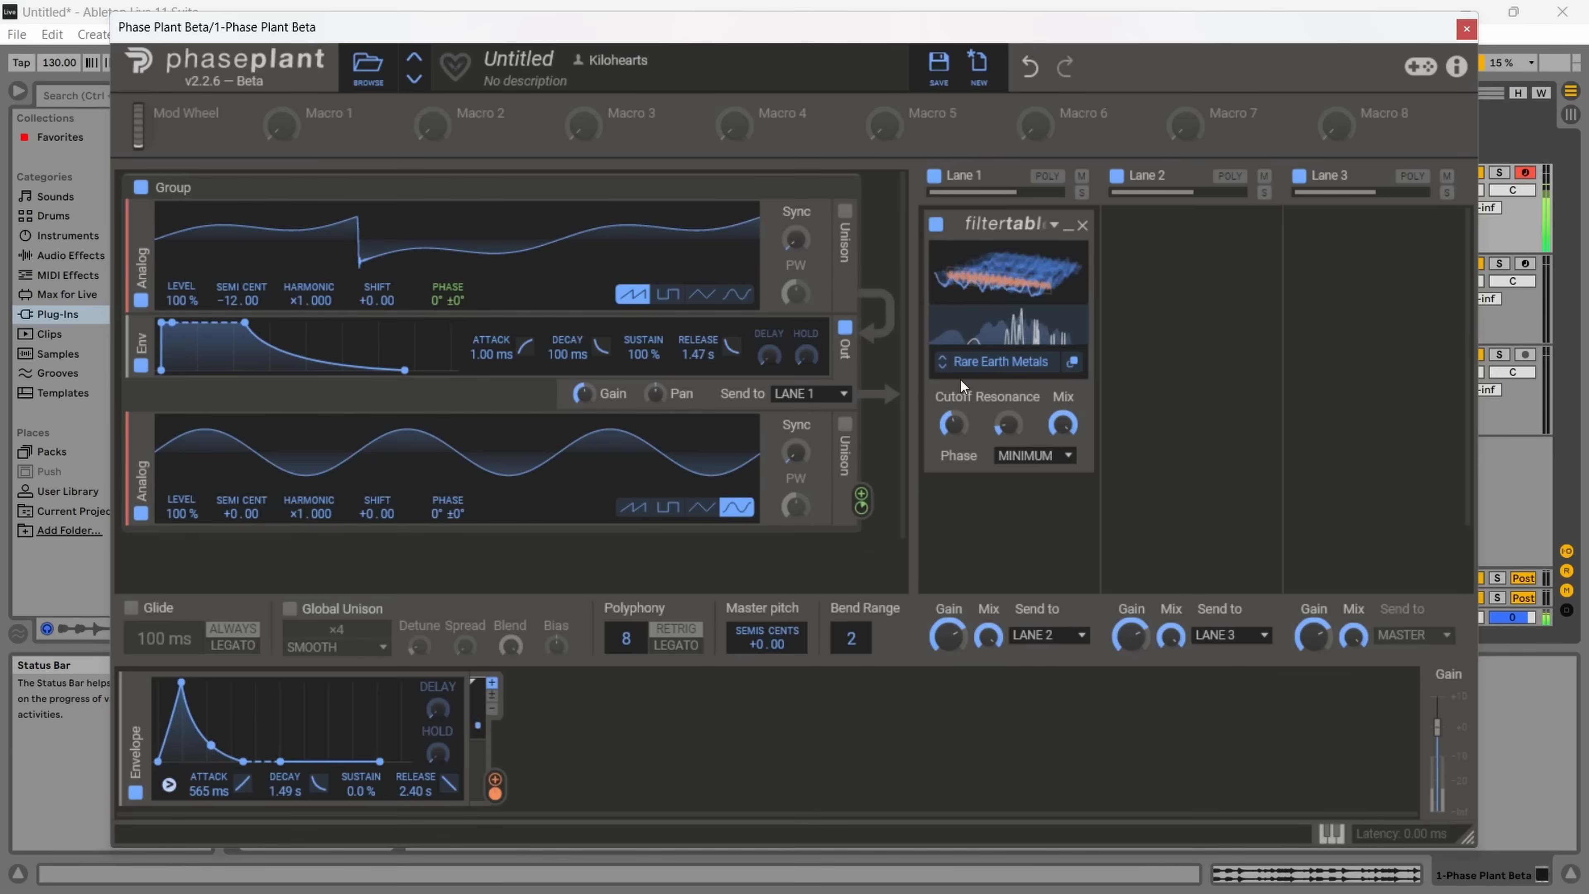
- Audition the Chaotic tables Bitrot, Aggressive Phasing, Spreading Partials and Ringing Partials
left_click(998, 362)
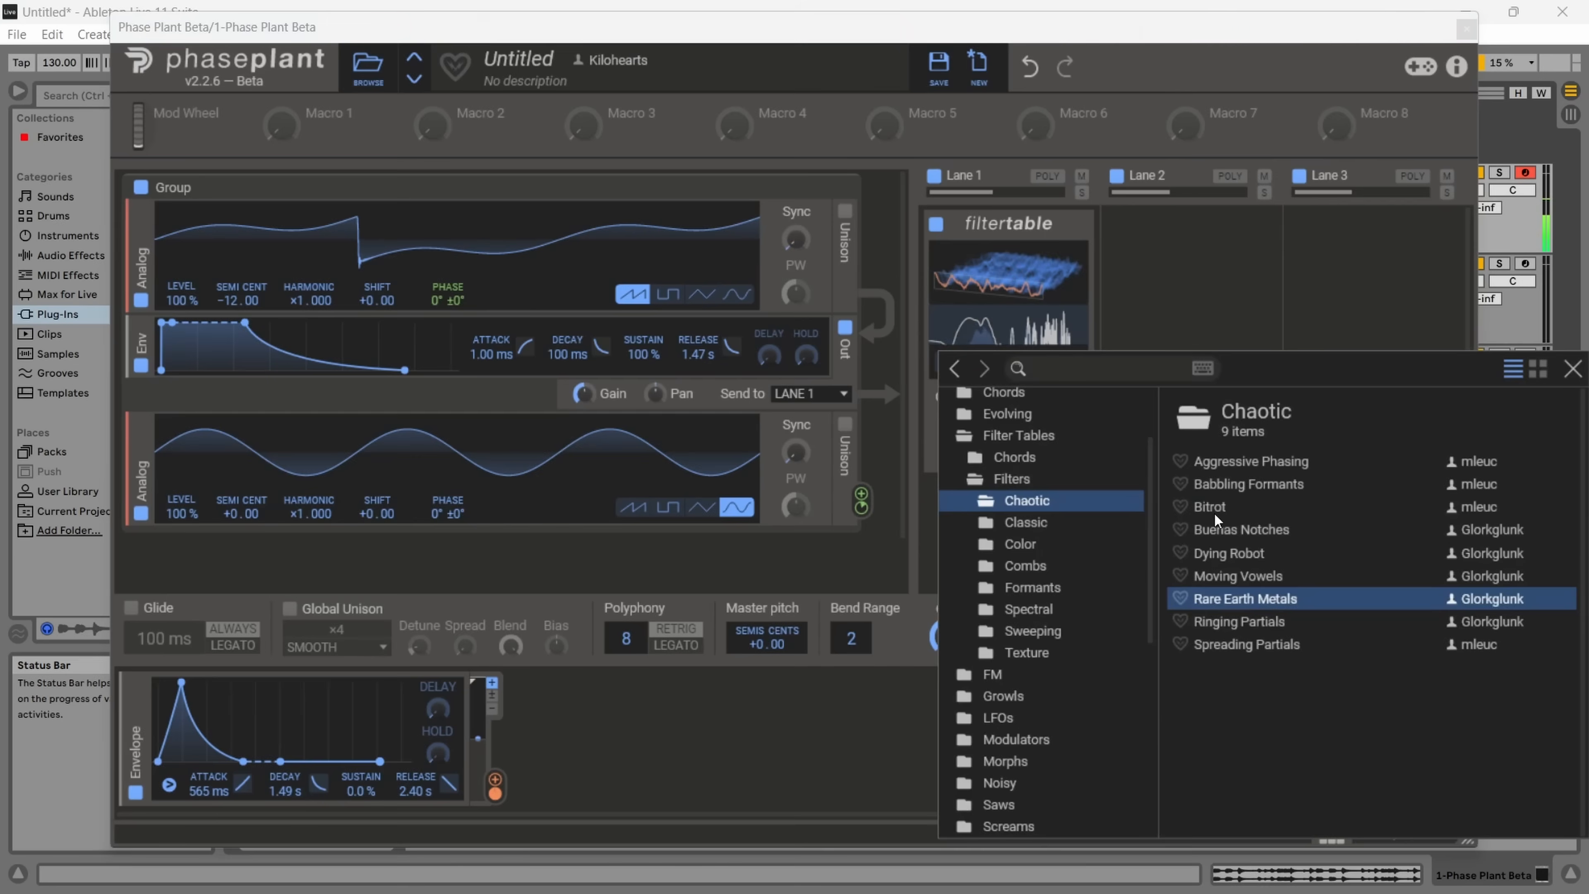
left_click(1210, 507)
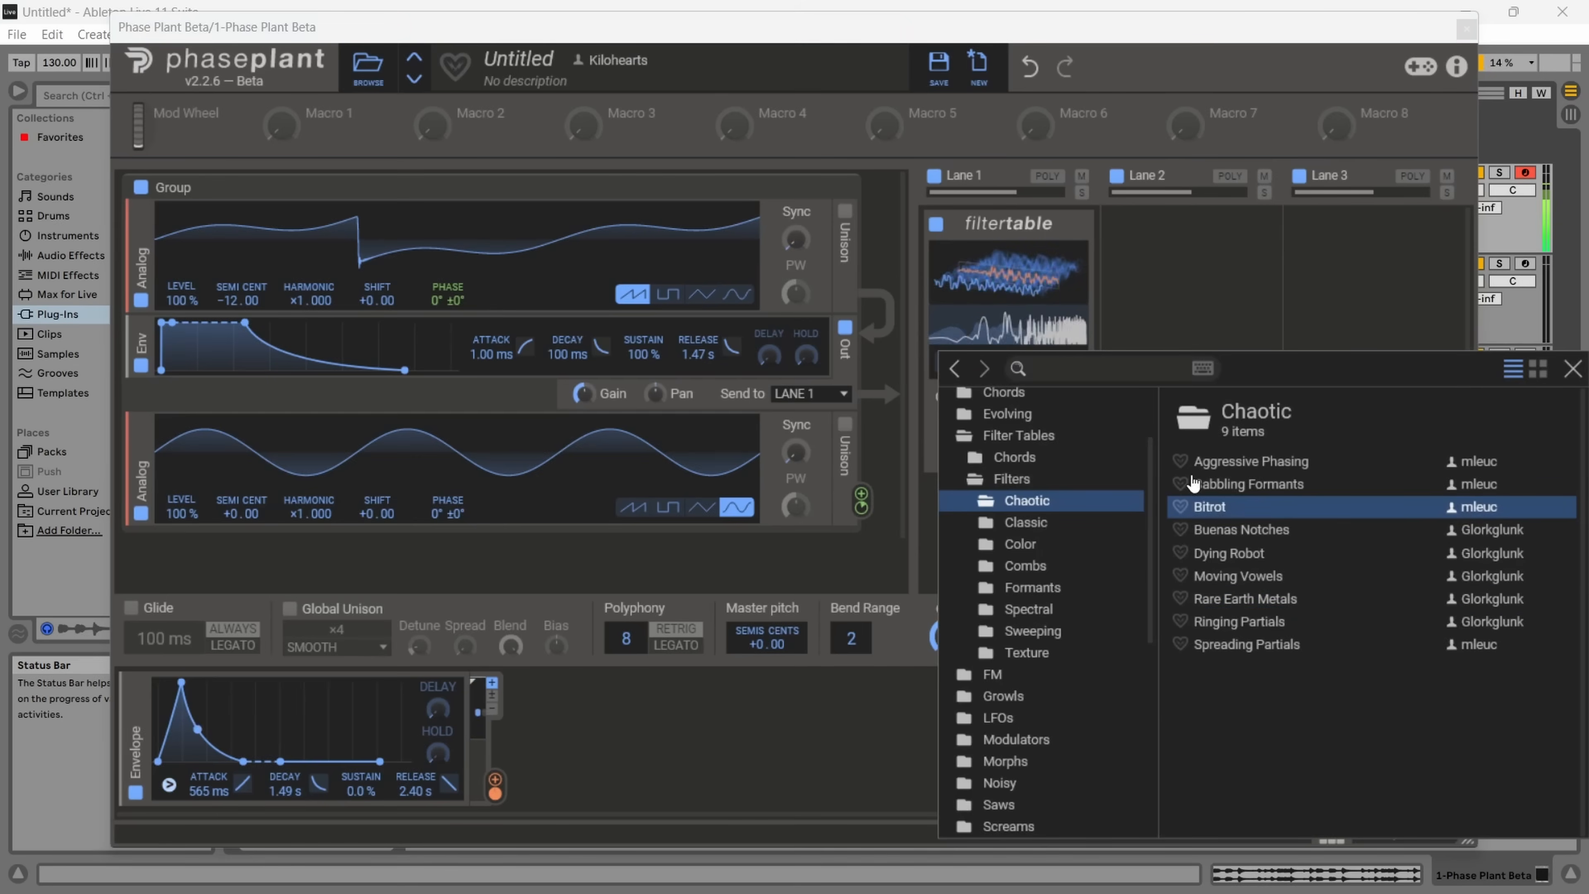
left_click(1251, 461)
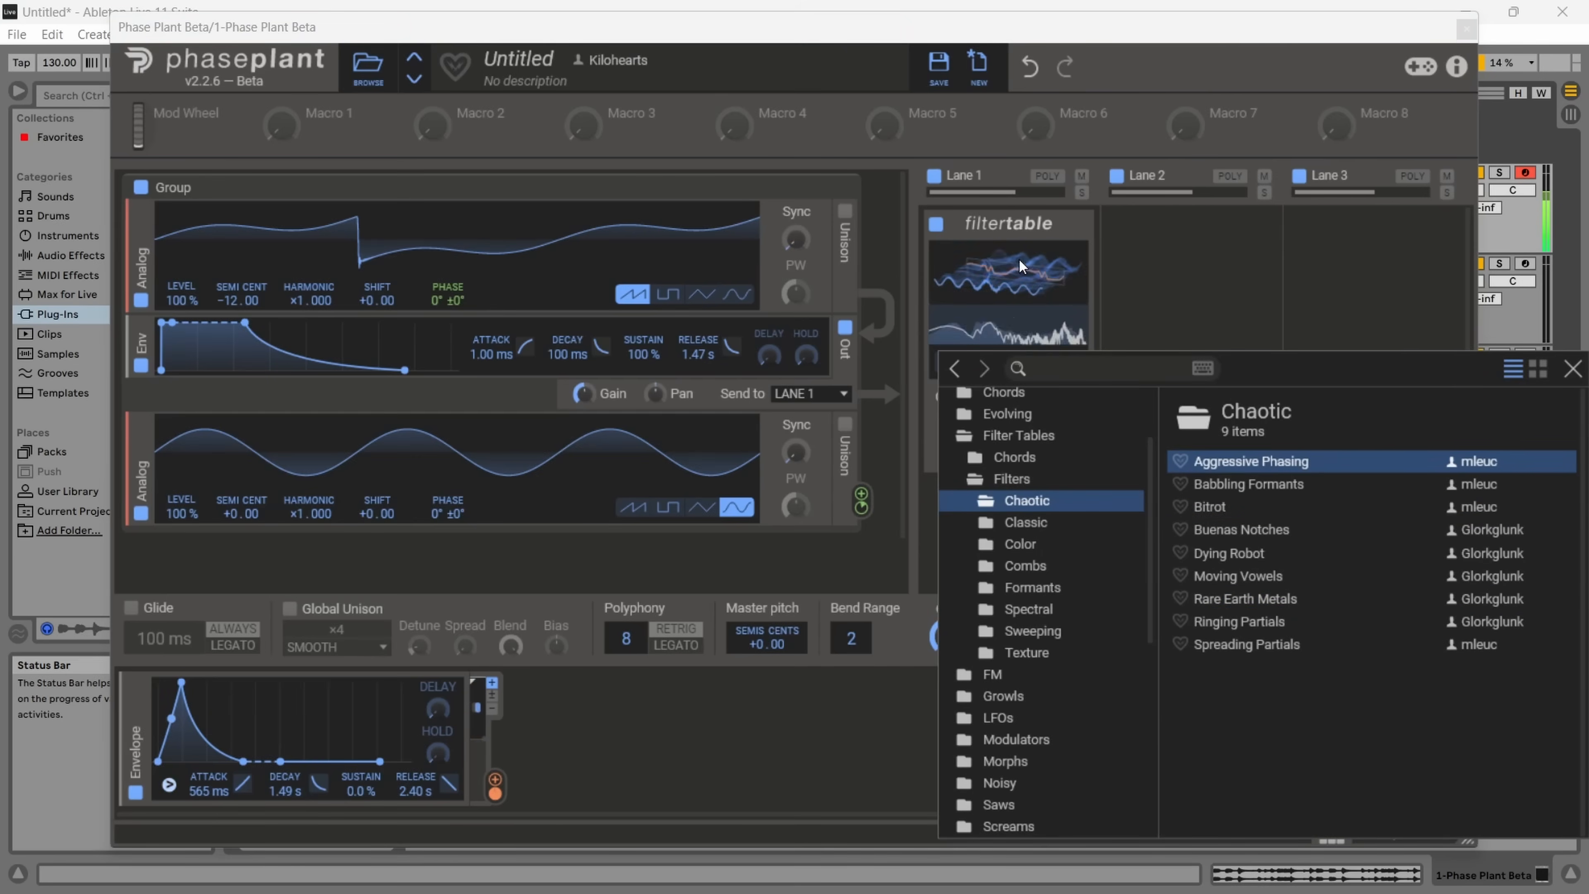
left_click(1249, 644)
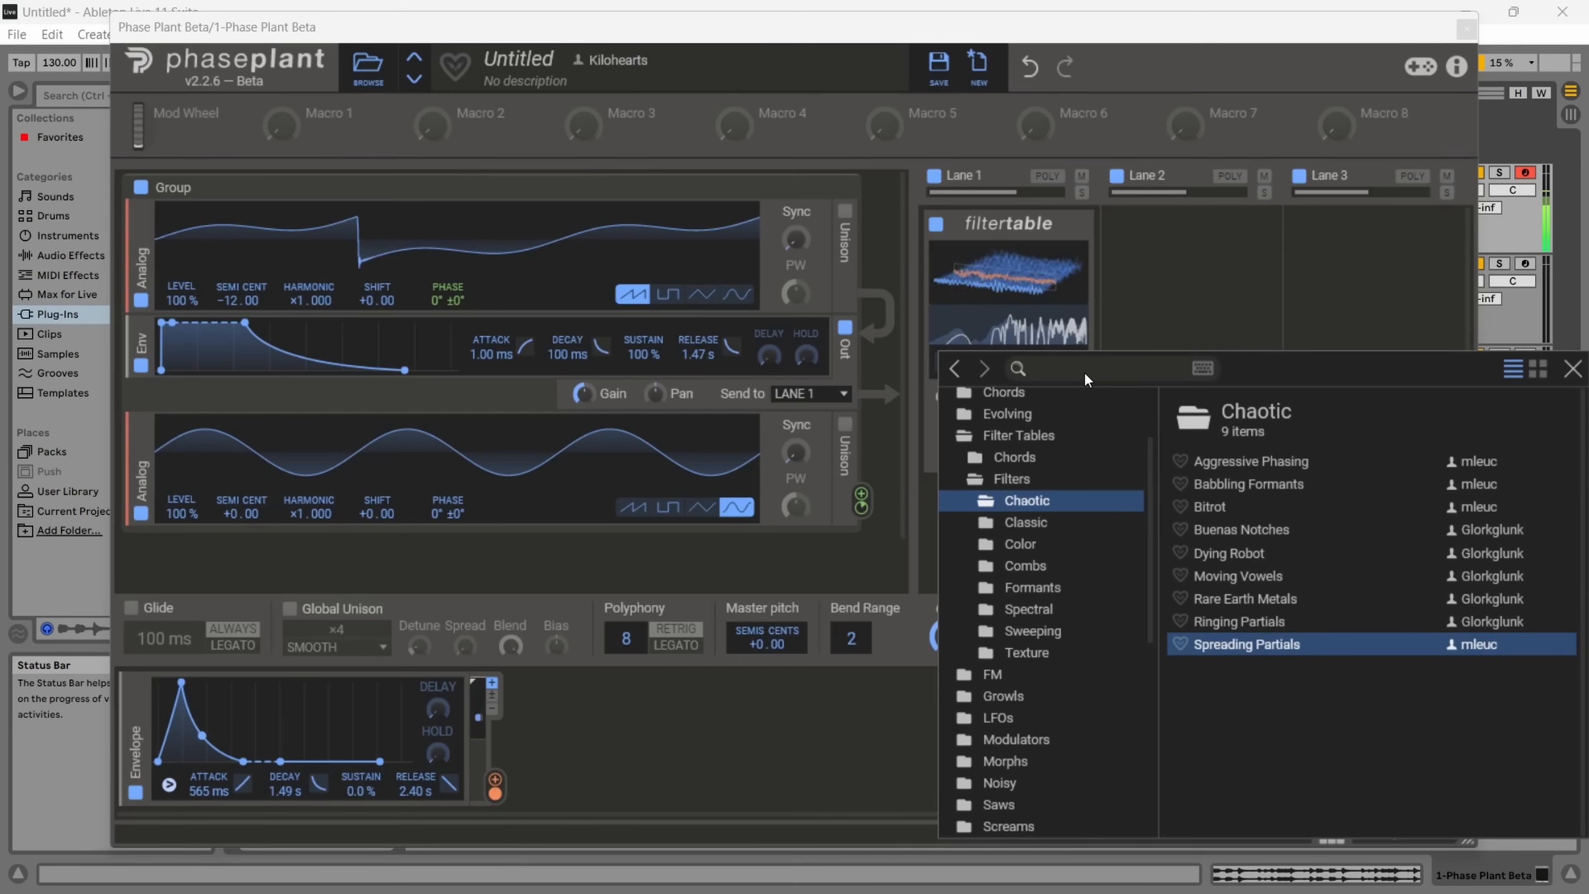
left_click(1236, 620)
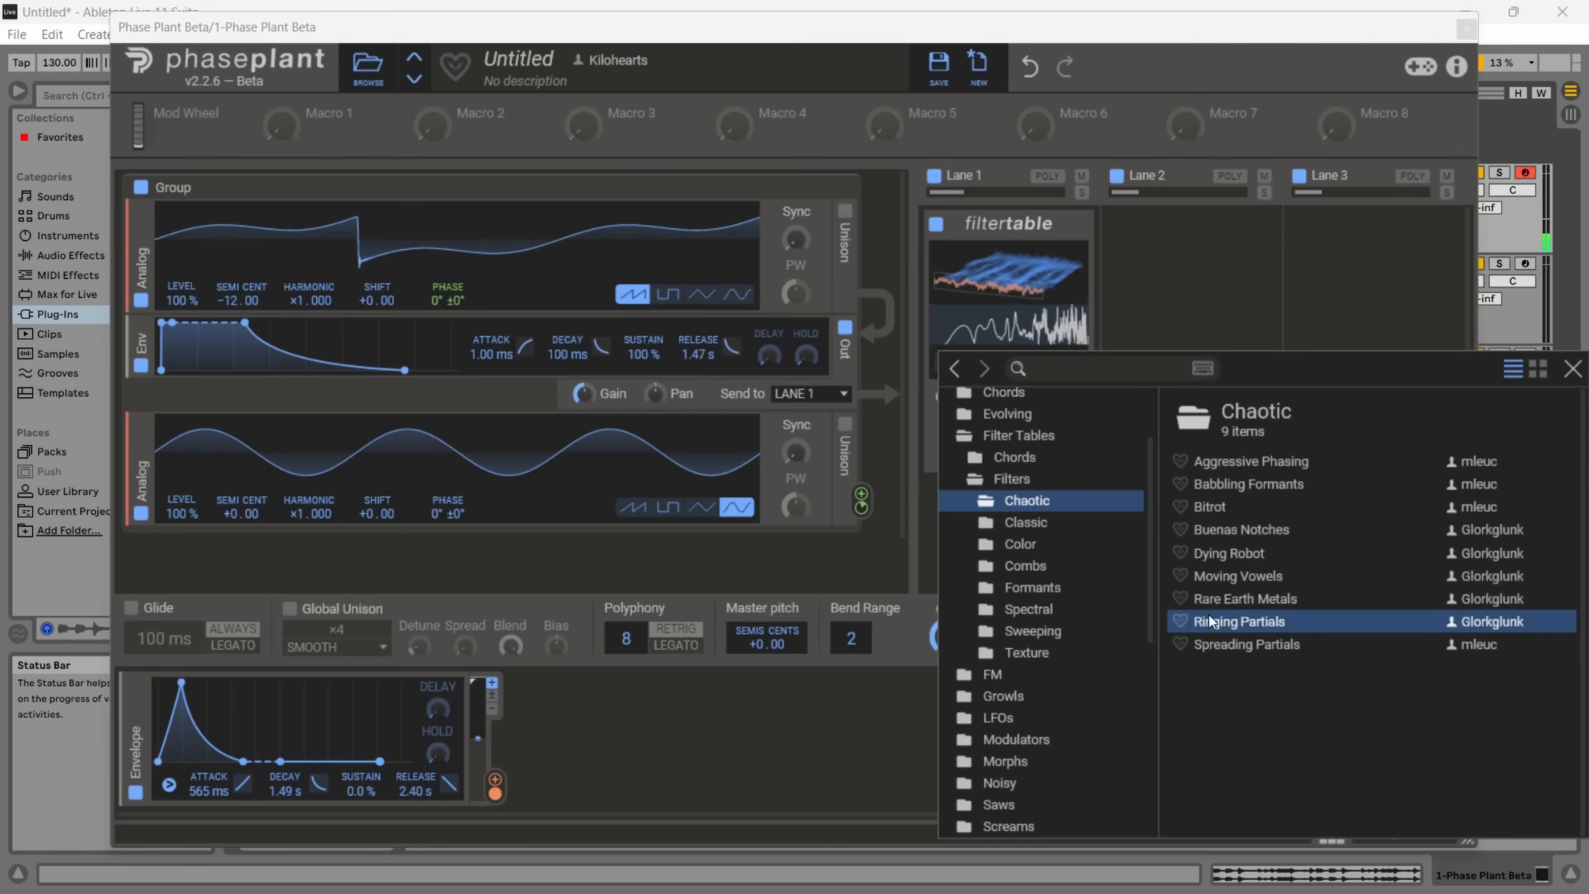